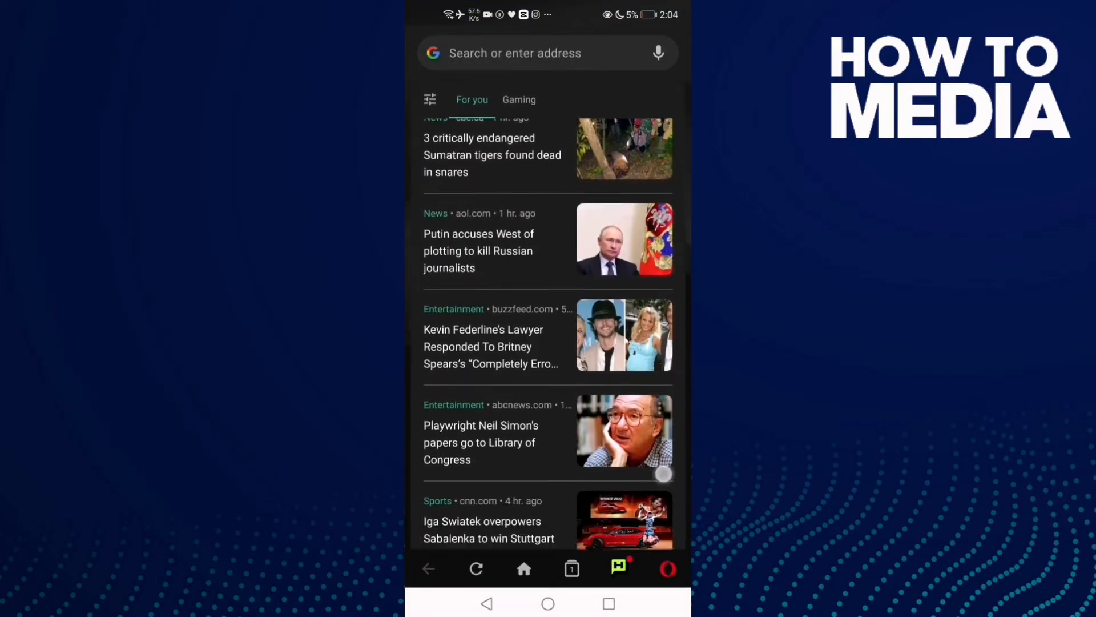
- Bring up Opera Mini's main menu from the red Opera icon over the news feed
scroll("up", 3)
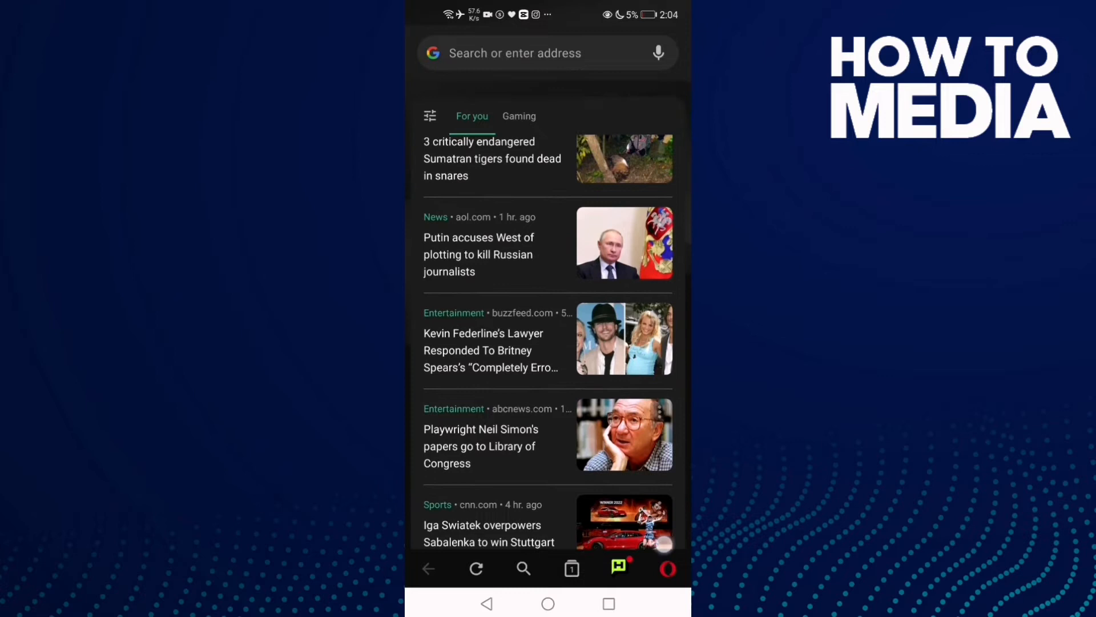
left_click(666, 569)
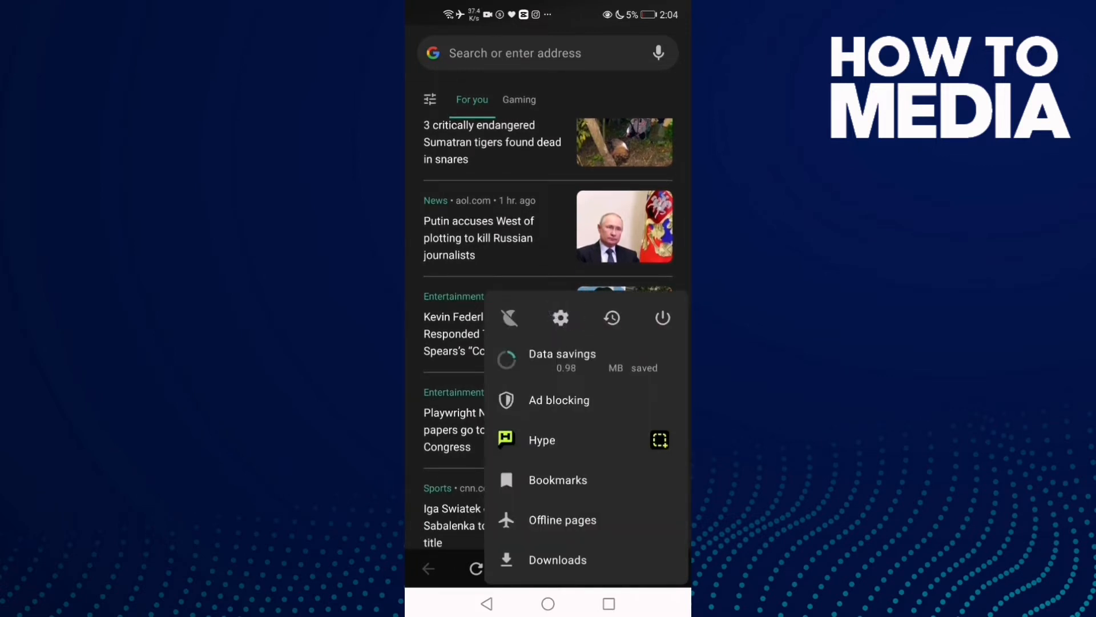
- Go into Settings from the gear icon and scroll down to the Language entry
left_click(559, 317)
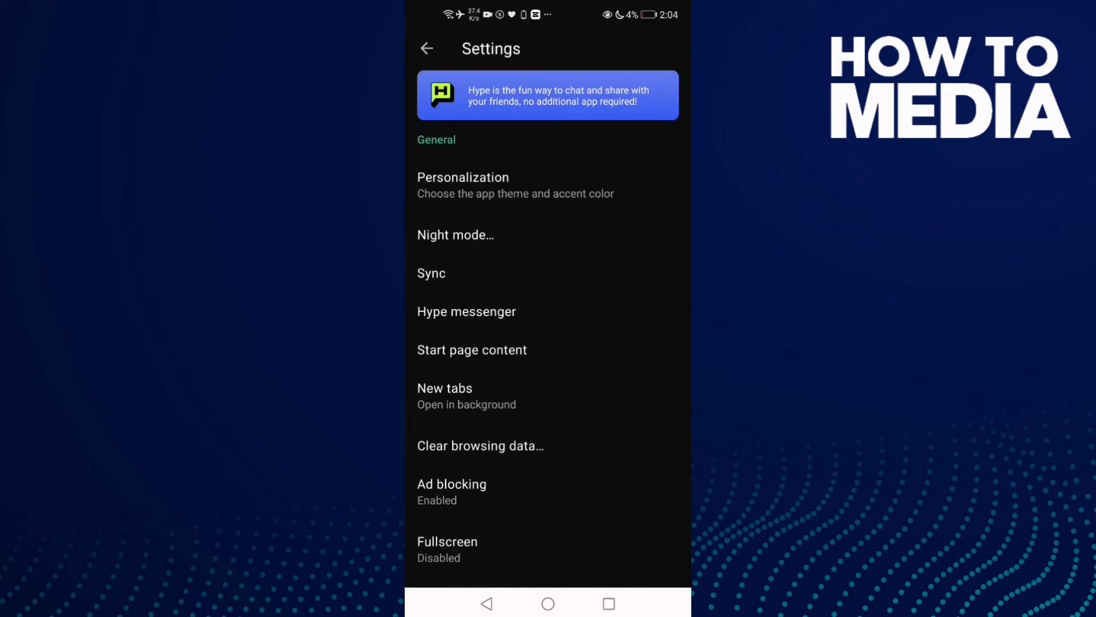
scroll("down", 3)
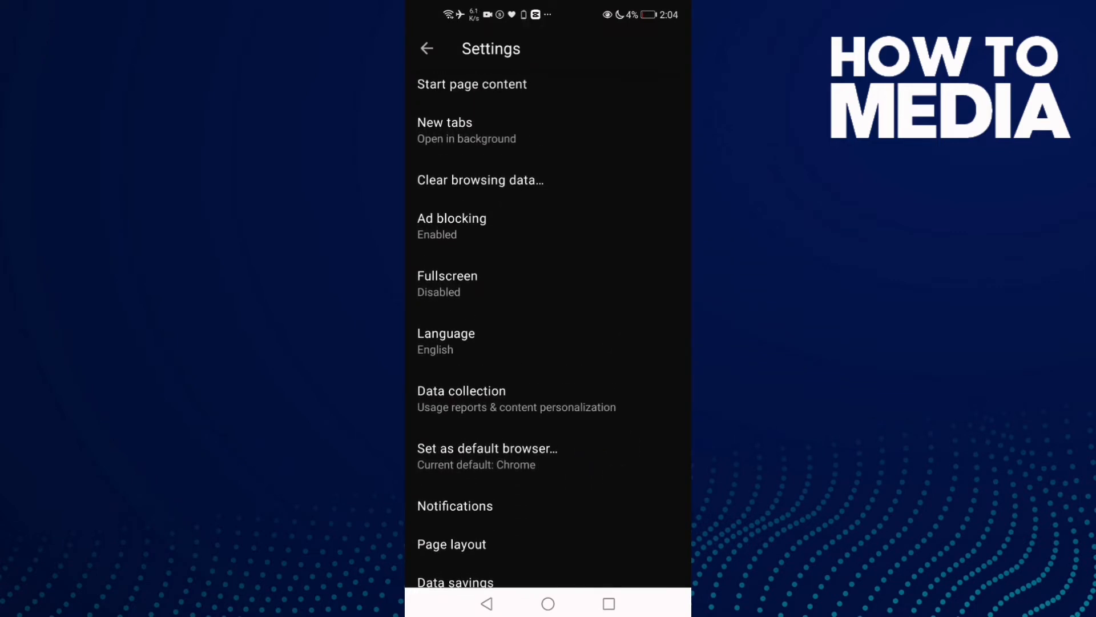
scroll("down", 3)
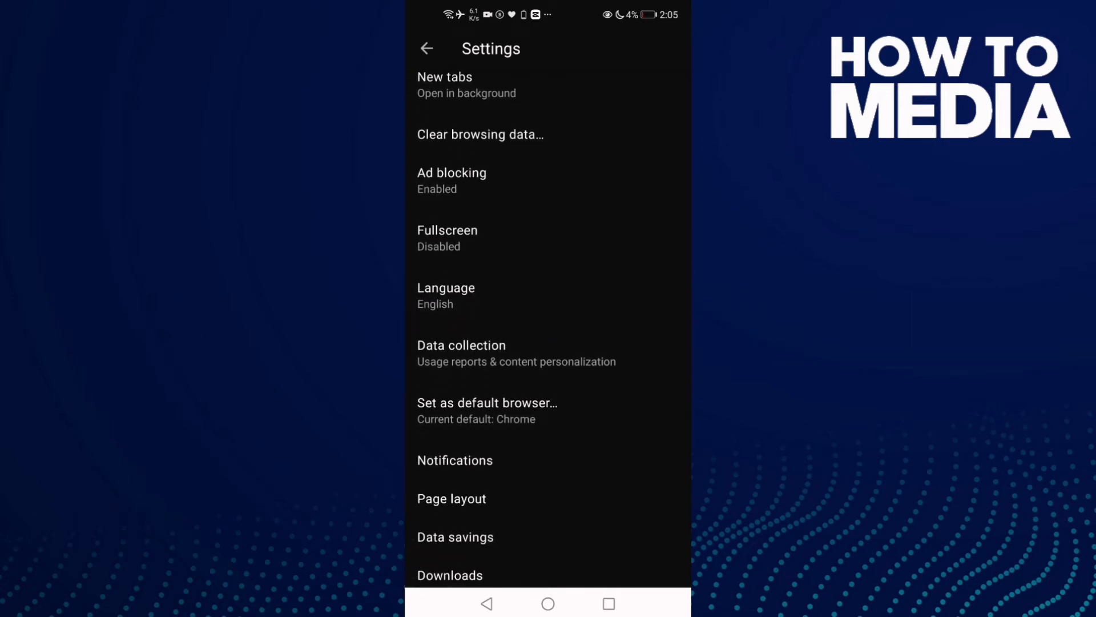
- Choose Français from the display language list, triggering the restart prompt
left_click(566, 294)
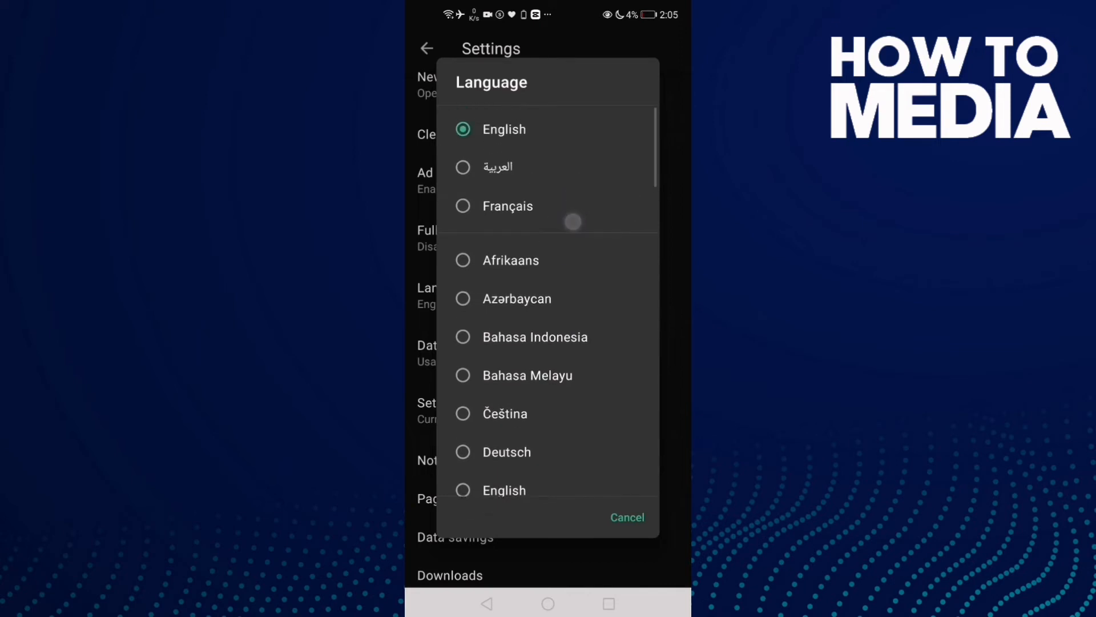
scroll("down", 3)
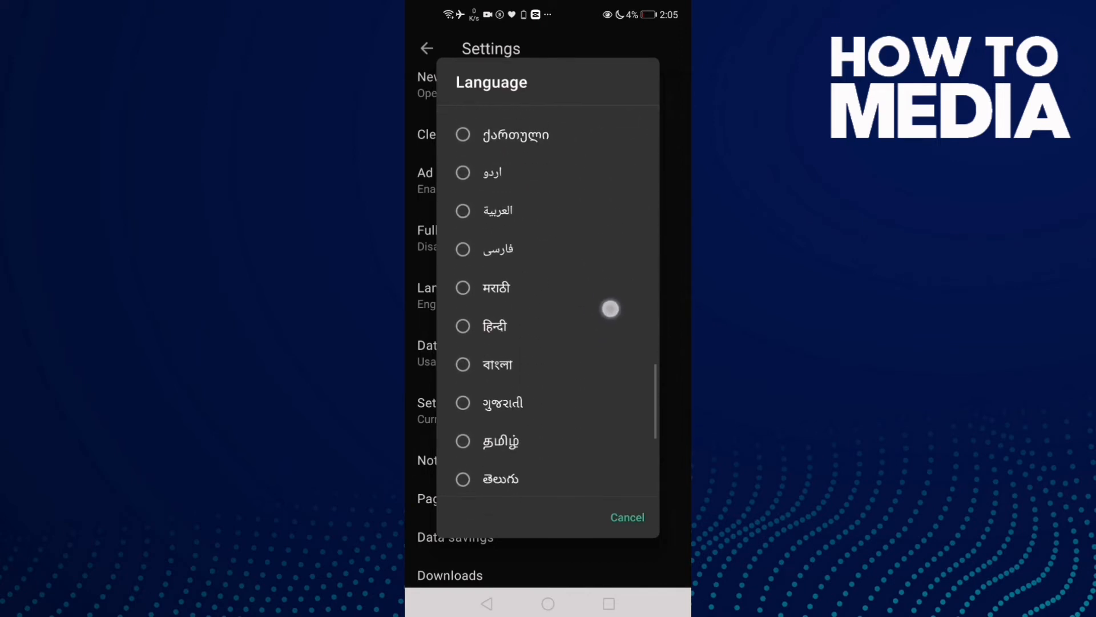
scroll("up", 3)
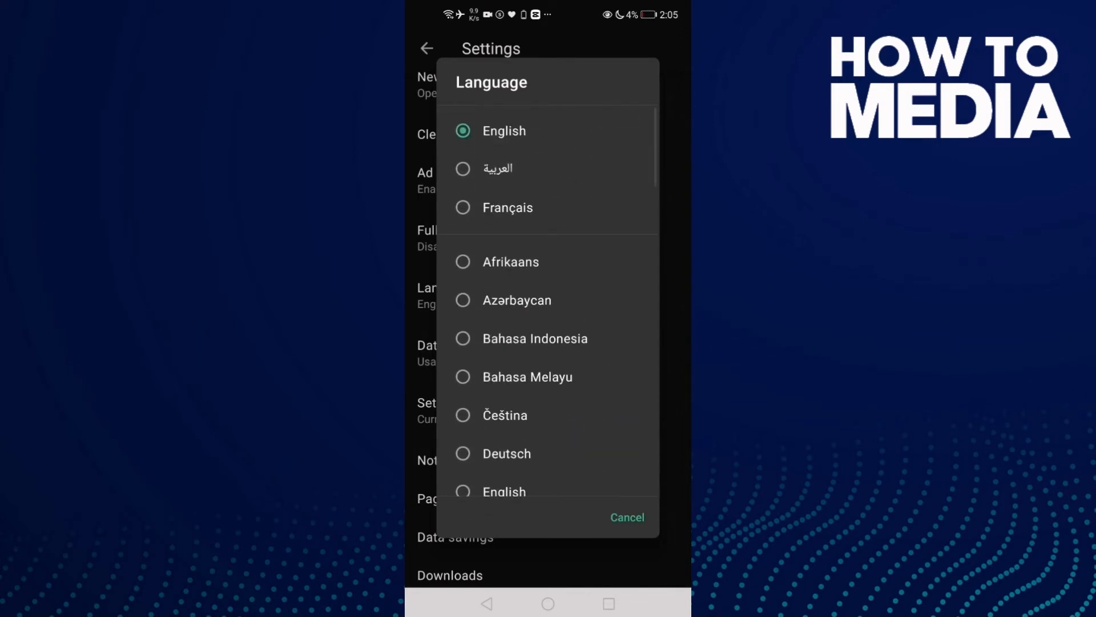
left_click(507, 206)
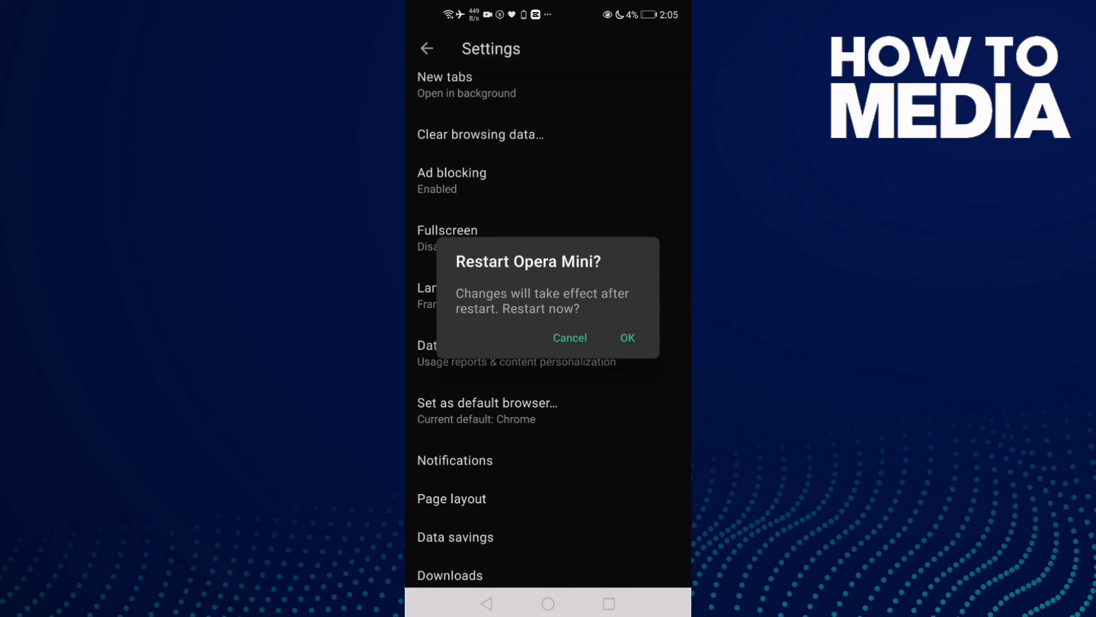
- Confirm OK on 'Restart Opera Mini?' so the browser closes to apply French
left_click(591, 308)
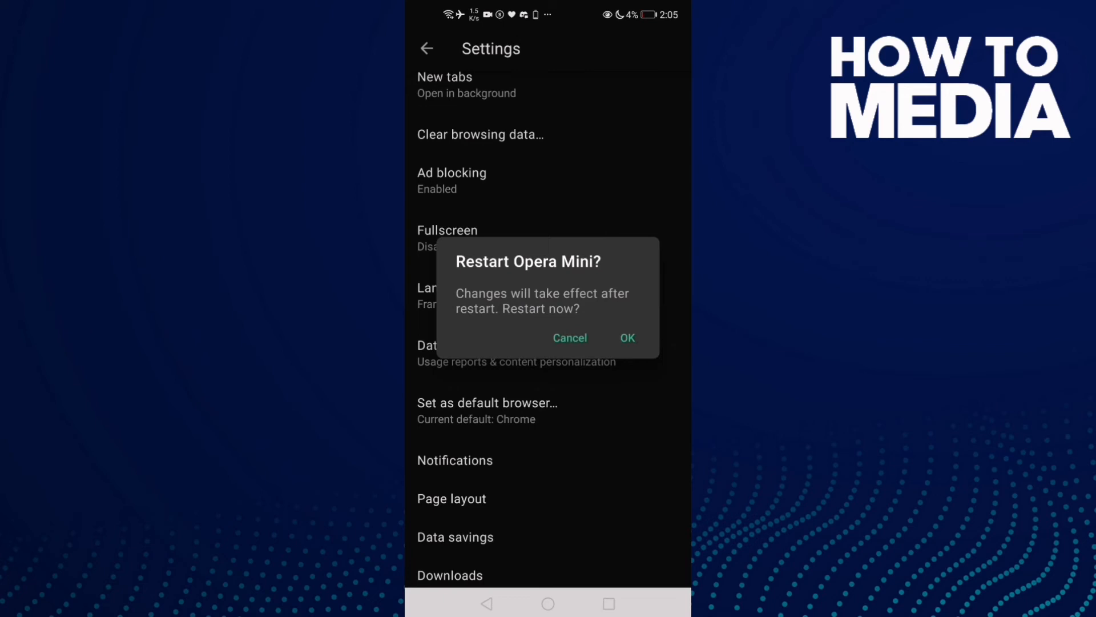
left_click(627, 338)
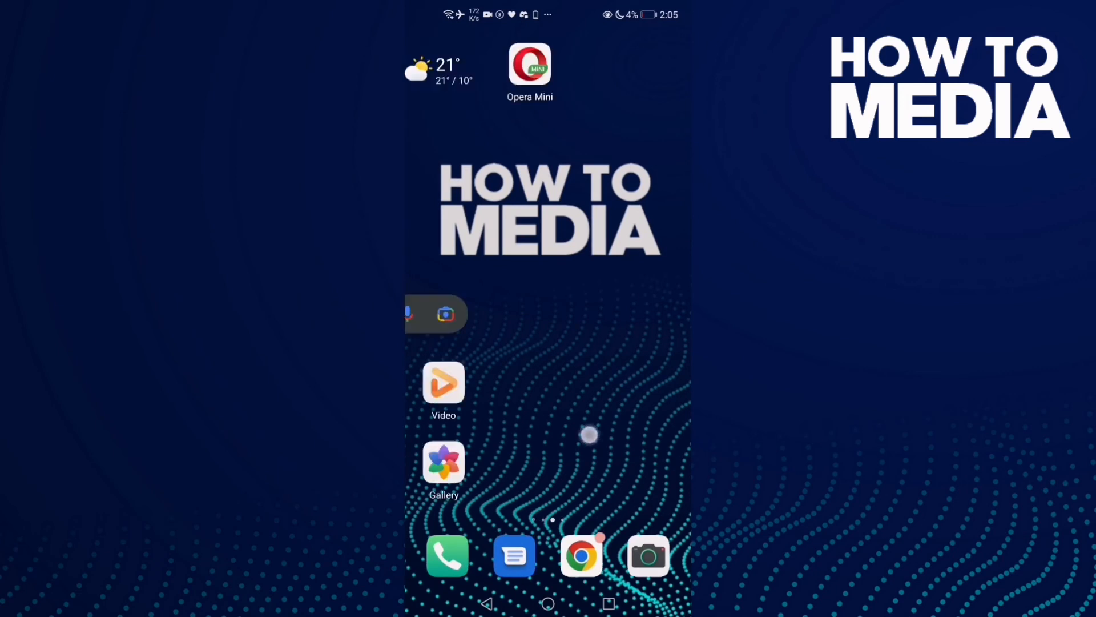
- Swipe back to the main home page with the clock, weather and app grid
scroll("left", 3)
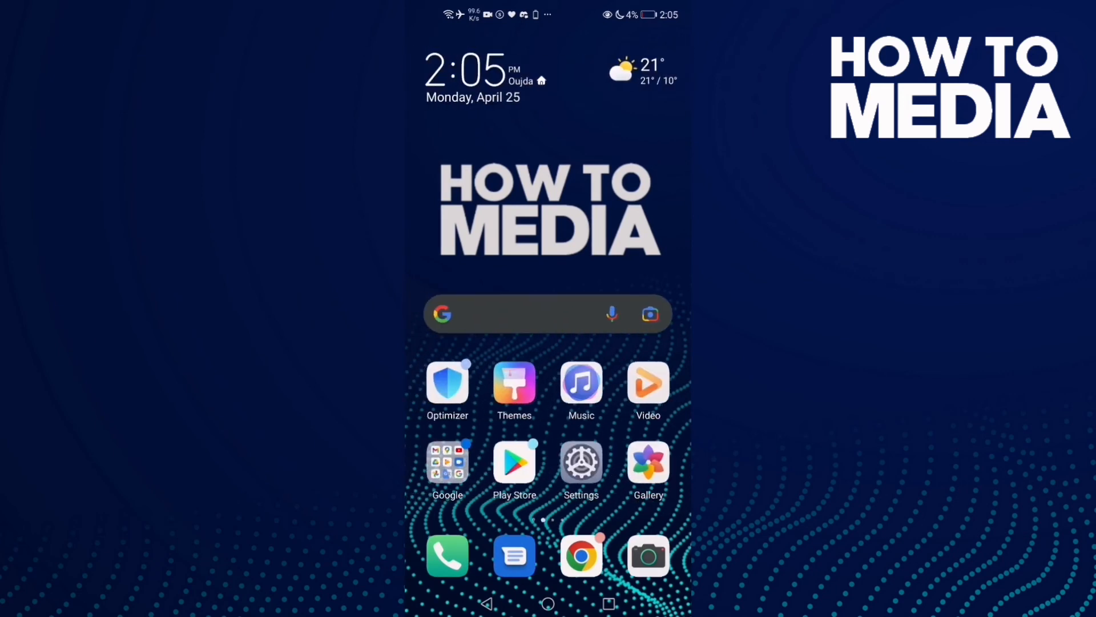